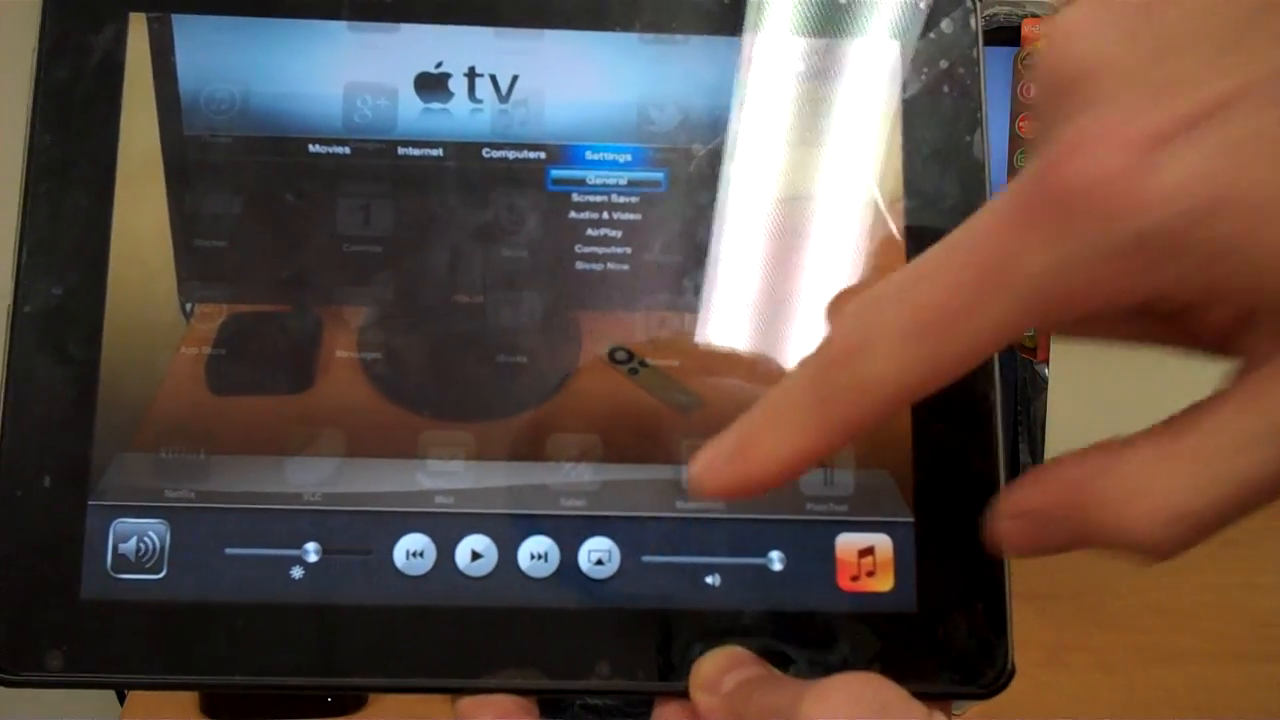
Step: Show the AirPlay destination list offering the iPad and CS Meeting Room
left_click(596, 557)
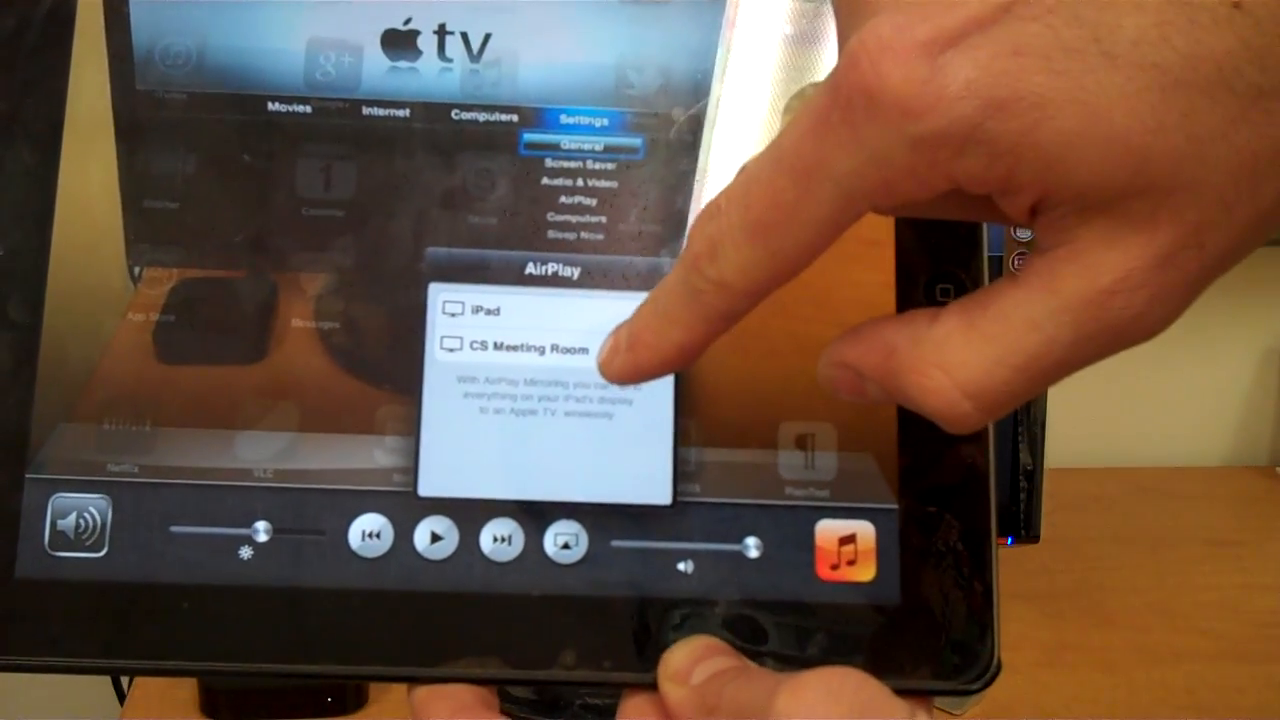
Step: Route AirPlay to the CS Meeting Room Apple TV and switch Mirroring ON
left_click(550, 349)
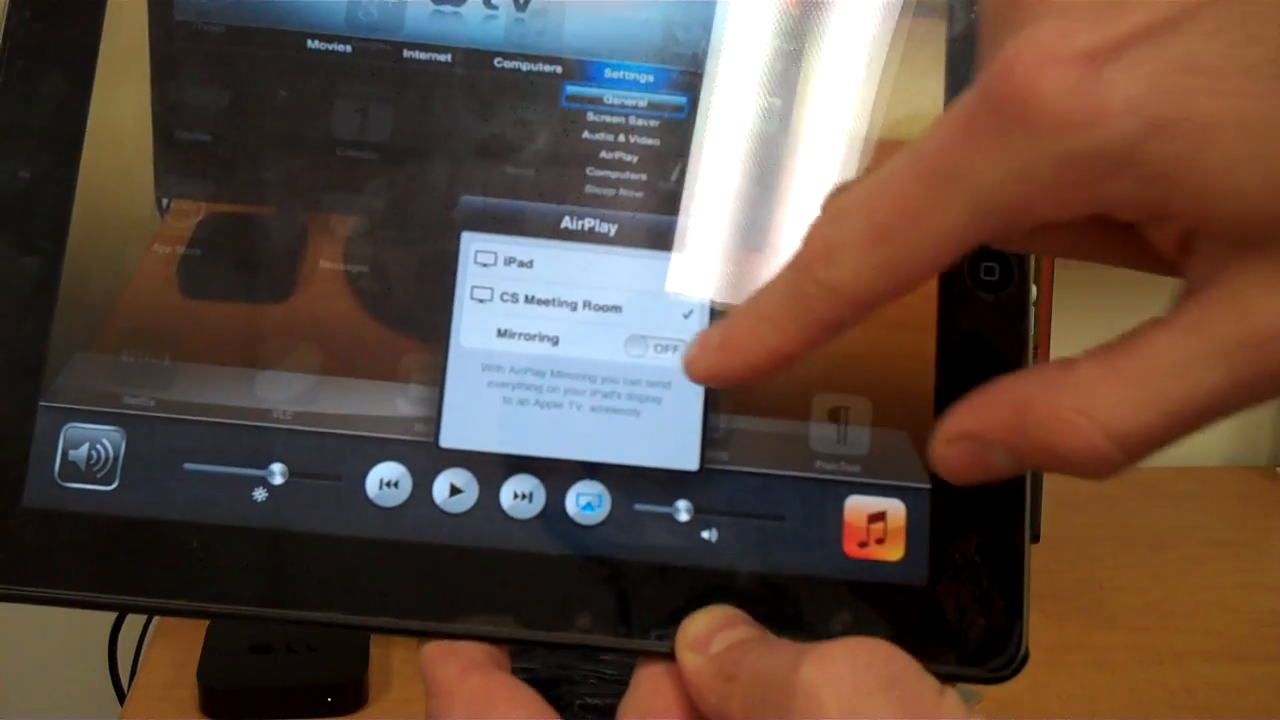
left_click(655, 344)
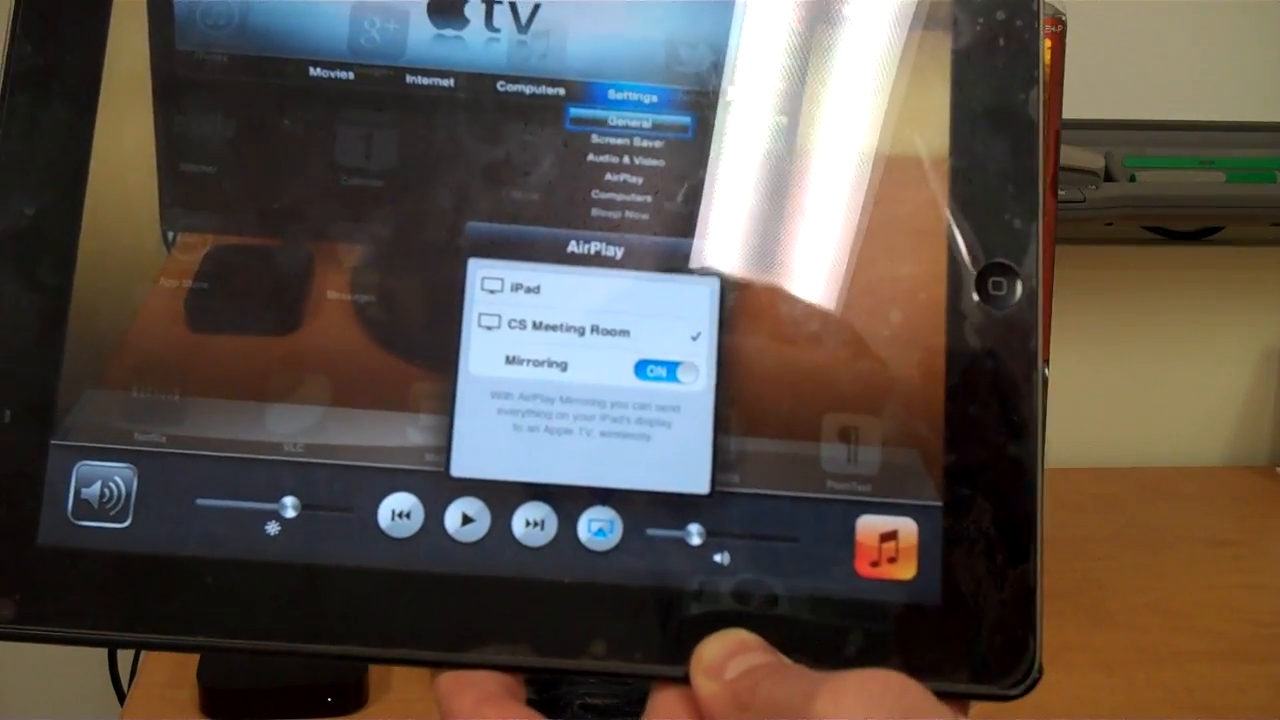